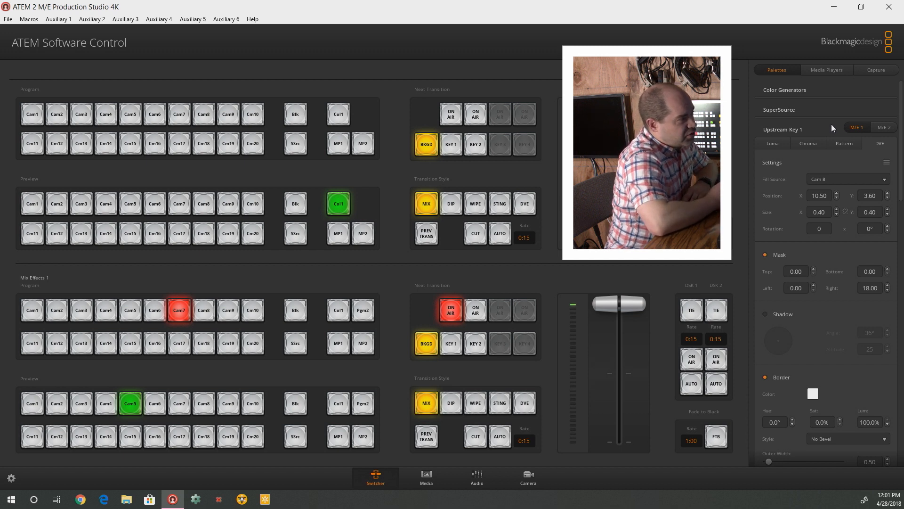
pyautogui.moveTo(810, 110)
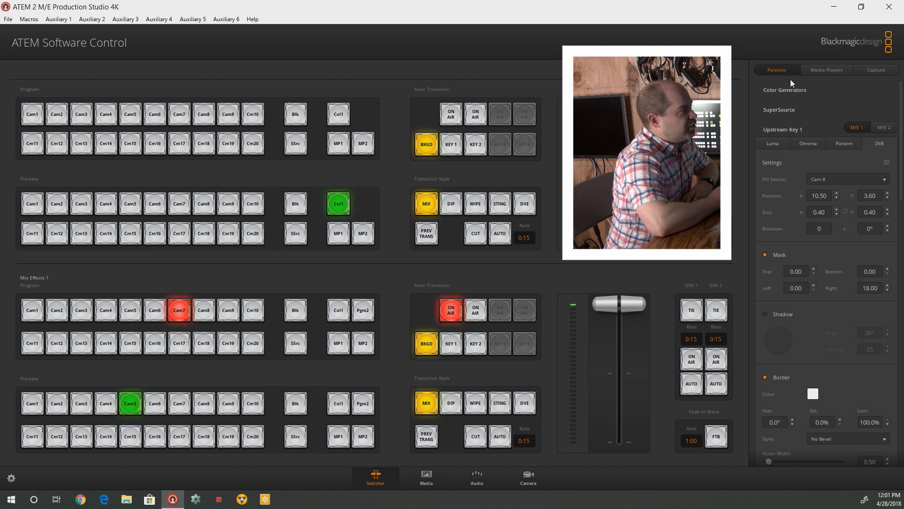
pyautogui.moveTo(791, 131)
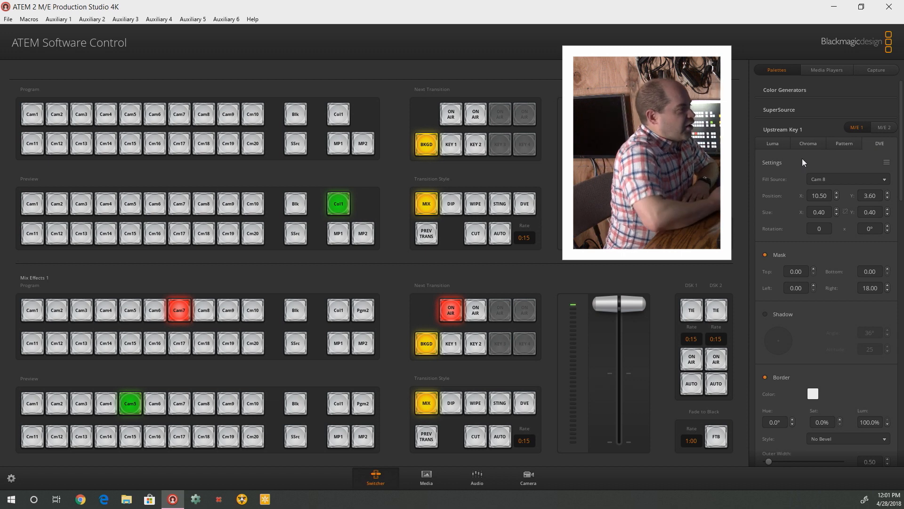
# Step: Keep Cam 8 as Upstream Key 1's fill source and set the right mask to 18.00
pyautogui.click(848, 179)
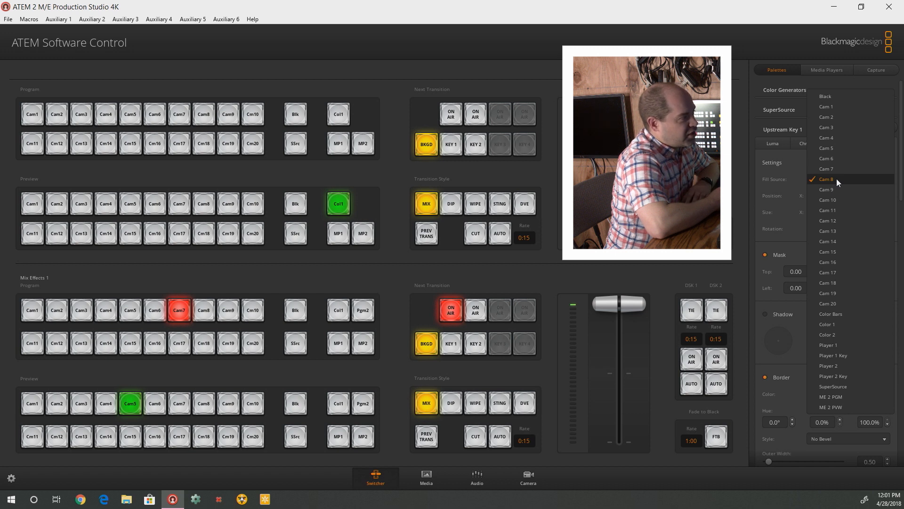
pyautogui.click(826, 179)
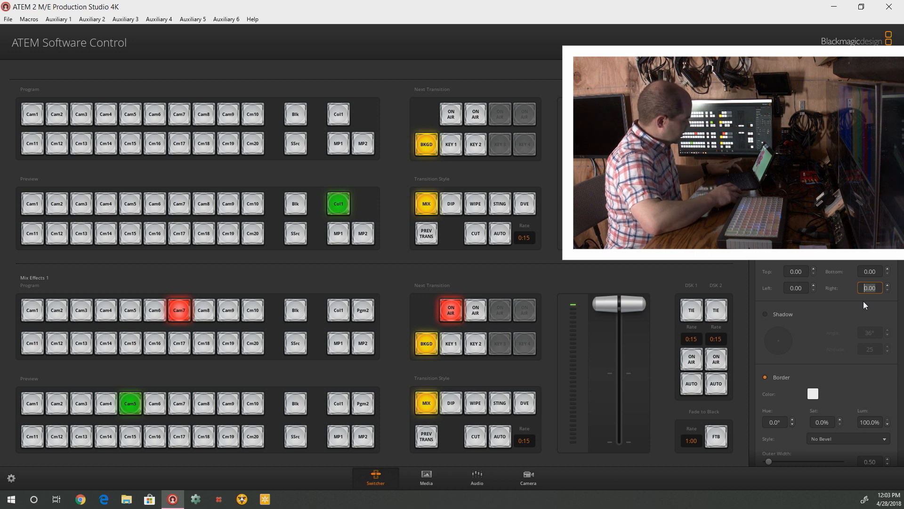
pyautogui.write('1')
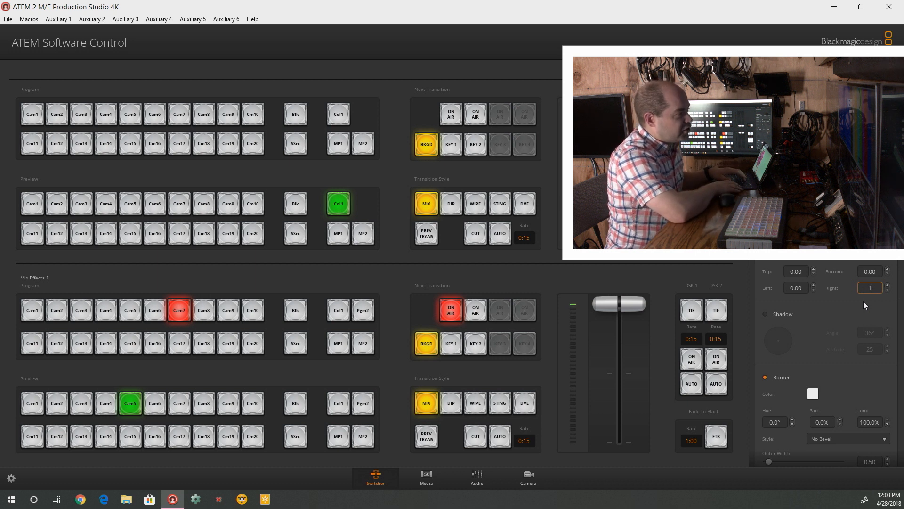
pyautogui.write('18.00')
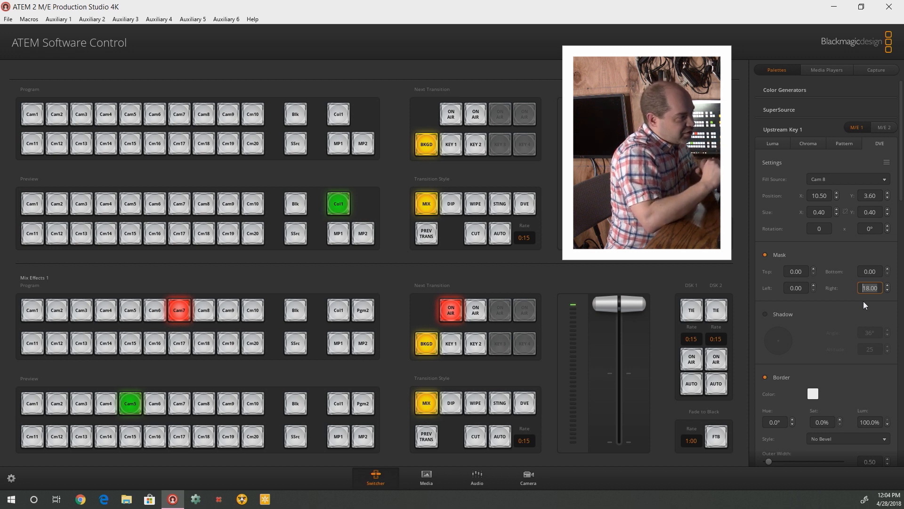
pyautogui.scroll(-3)
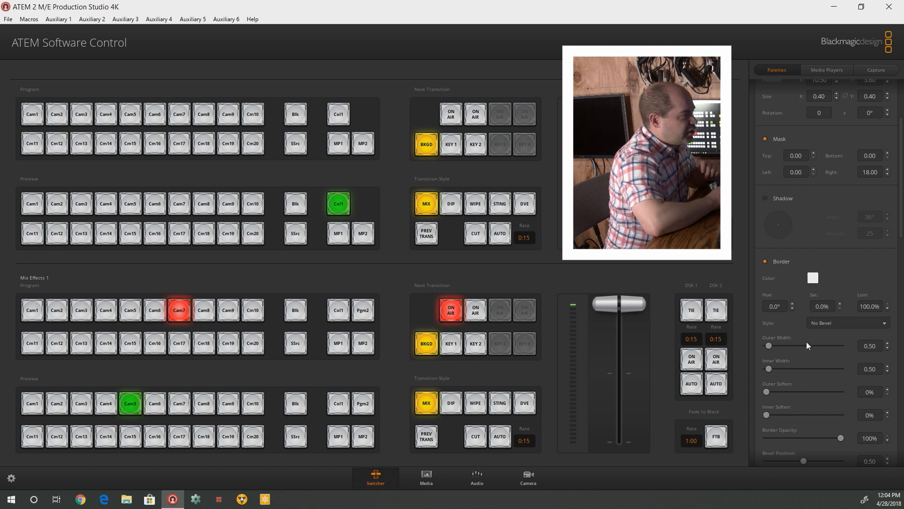
pyautogui.click(848, 322)
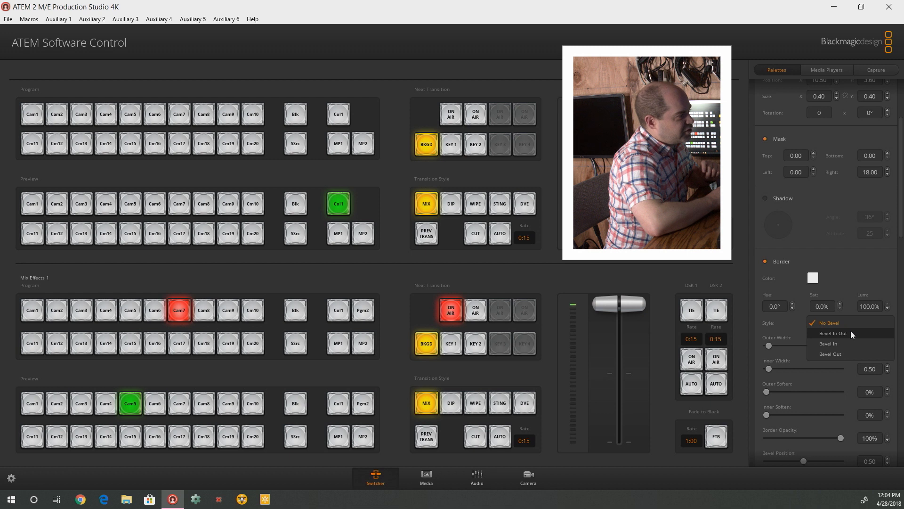
pyautogui.click(833, 333)
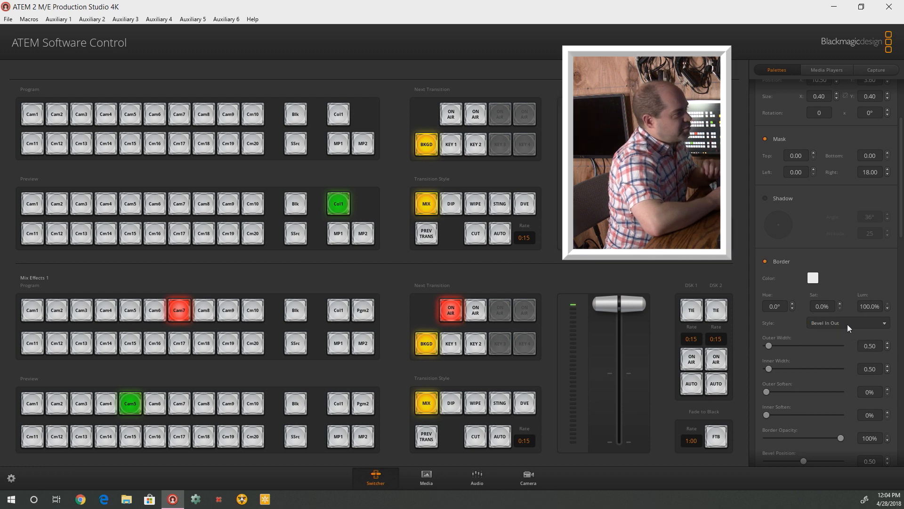
pyautogui.click(847, 322)
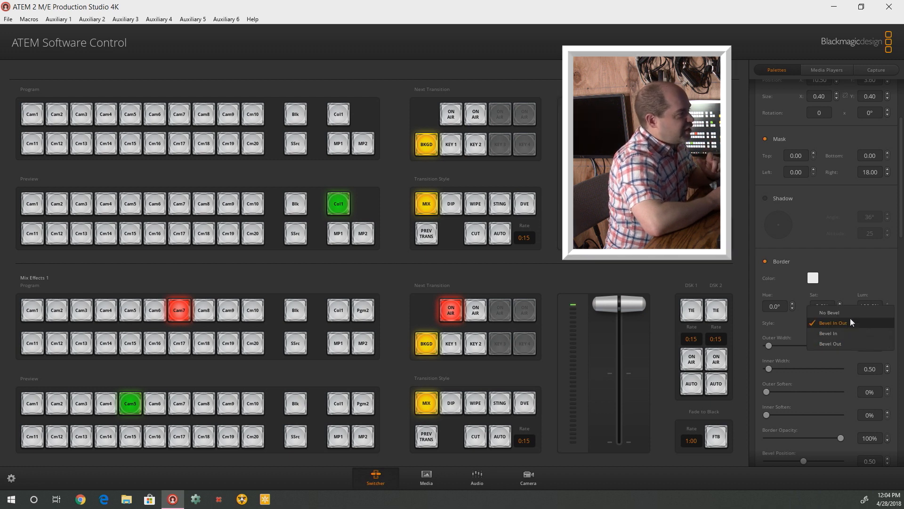
pyautogui.click(829, 312)
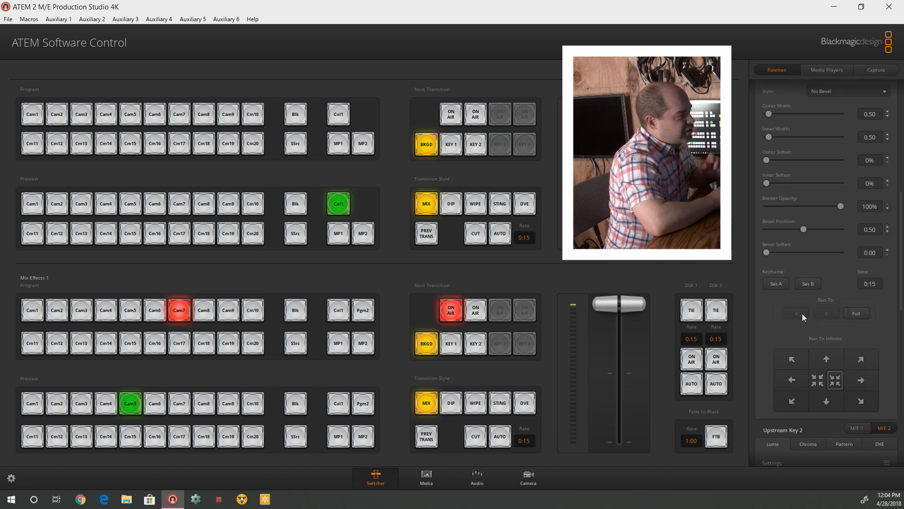
pyautogui.scroll(-3)
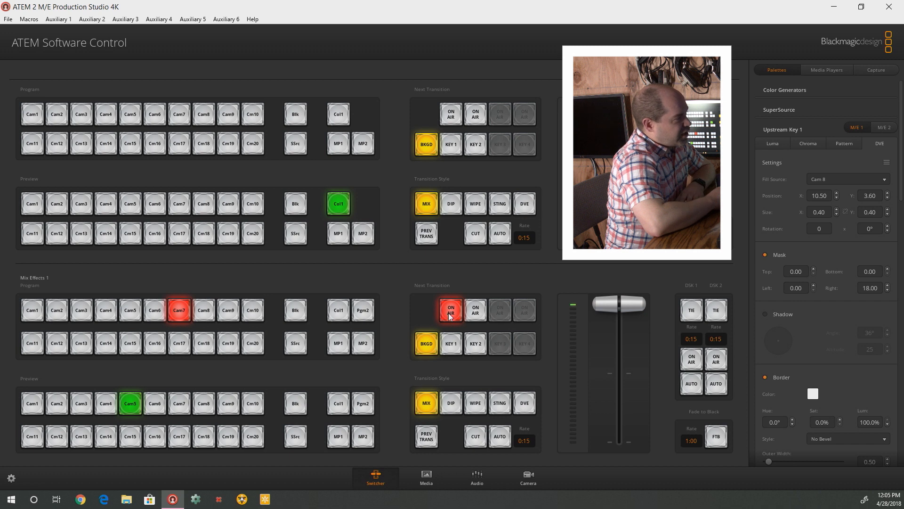
# Step: Toggle Upstream Key 1 off, on and off air, then preview Cam 7 and return to Cam 5
pyautogui.click(451, 310)
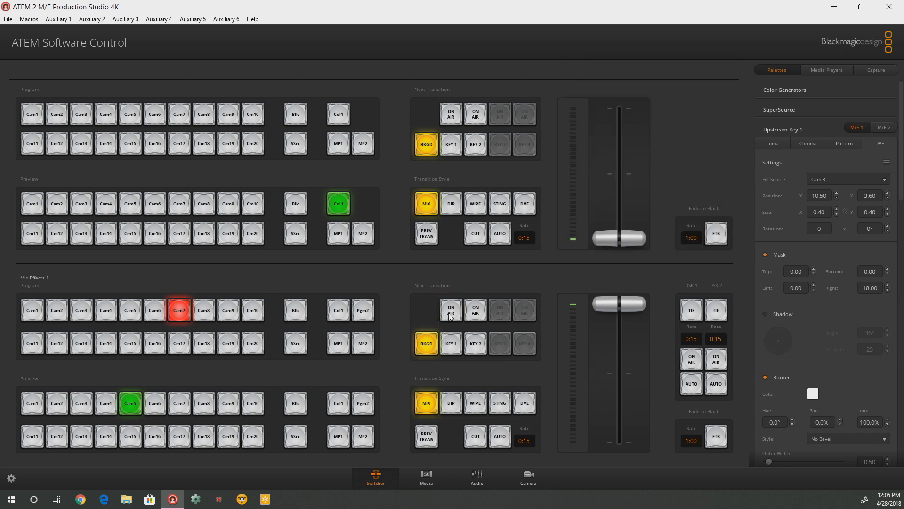
pyautogui.click(450, 310)
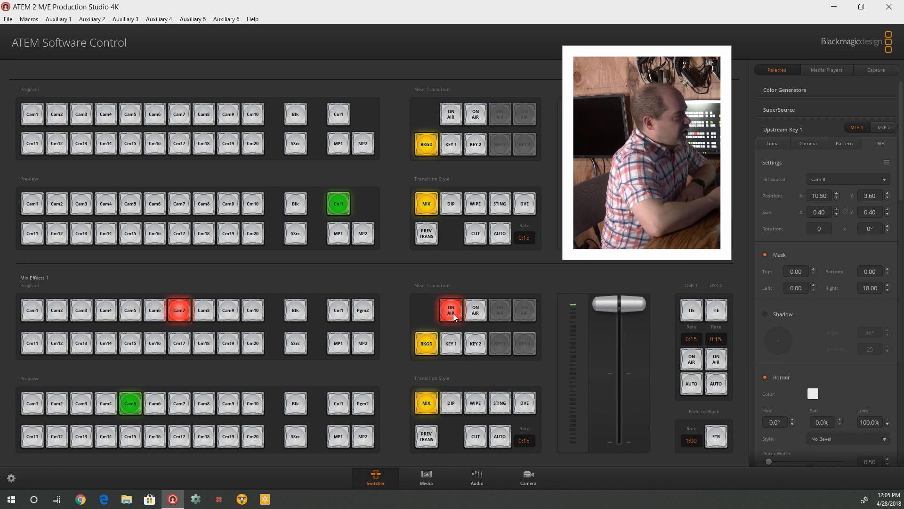
pyautogui.click(450, 310)
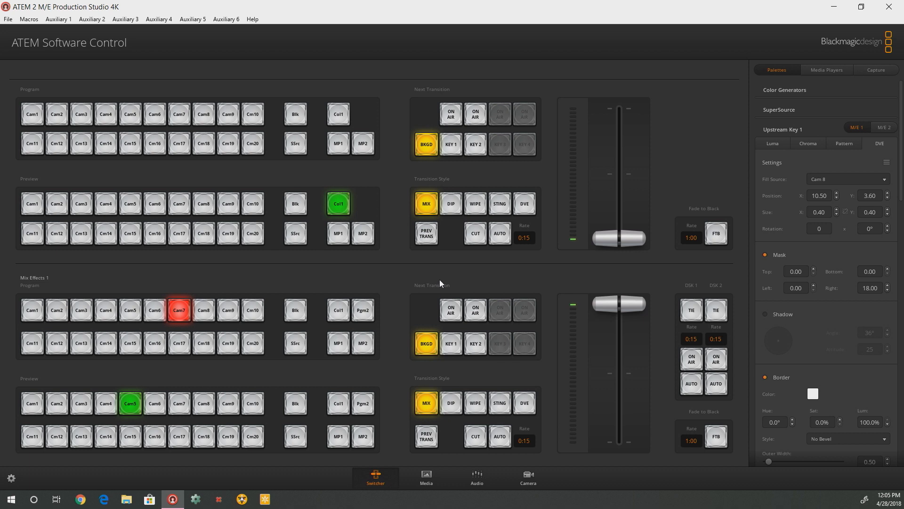
pyautogui.click(179, 403)
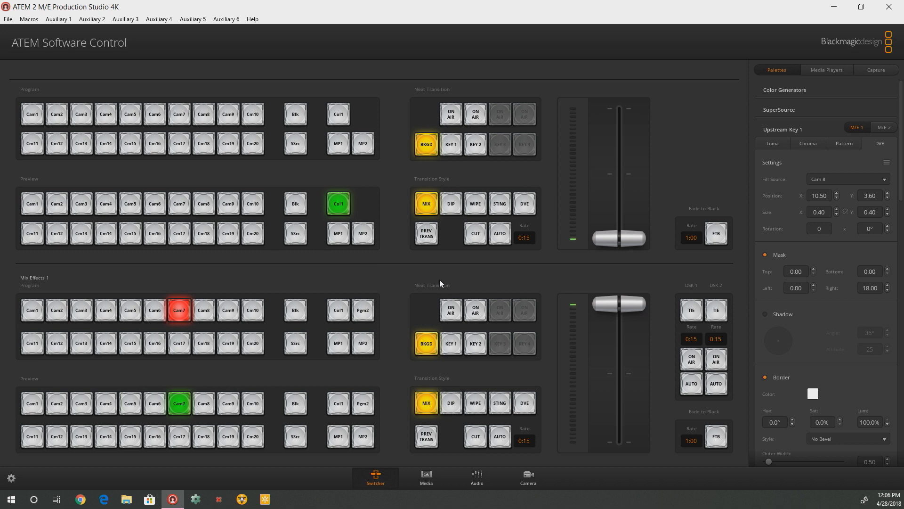
pyautogui.click(130, 403)
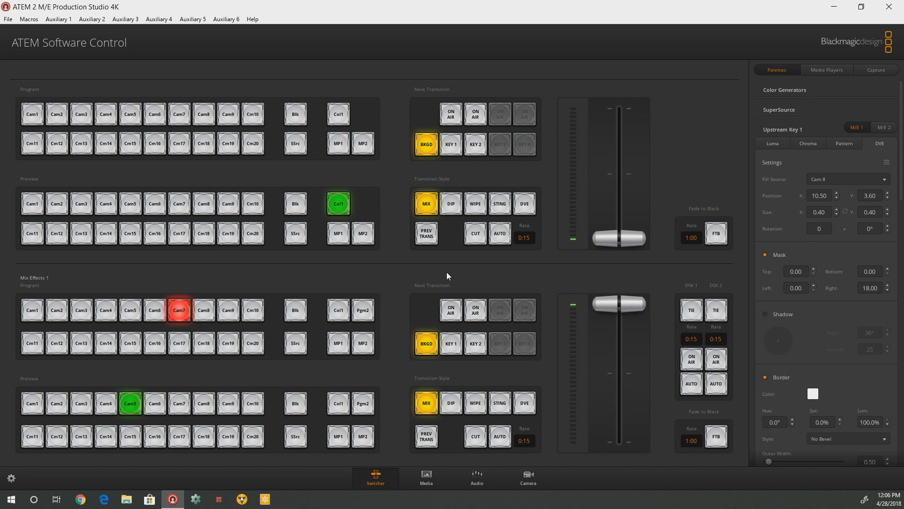
pyautogui.moveTo(452, 350)
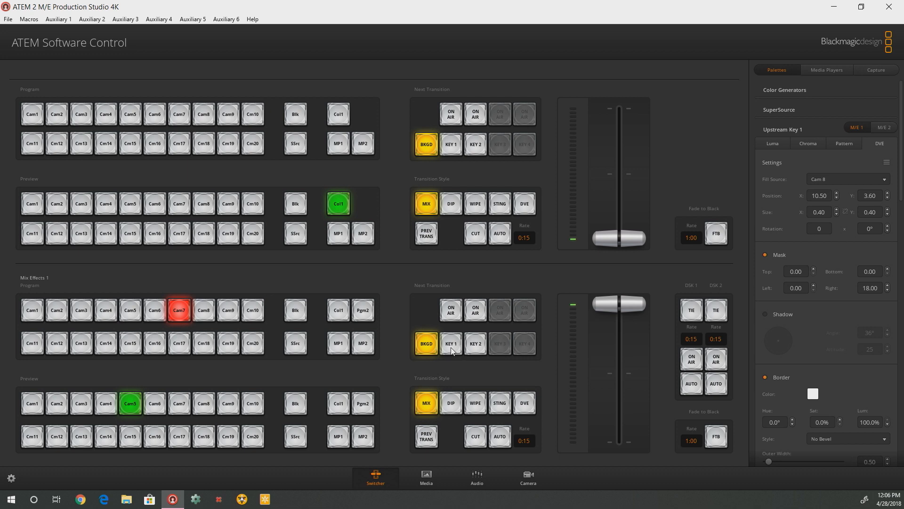
# Step: Toggle Key 1 in Next Transition and its ON AIR button, ending with Cam 8 PiP on air
pyautogui.click(452, 343)
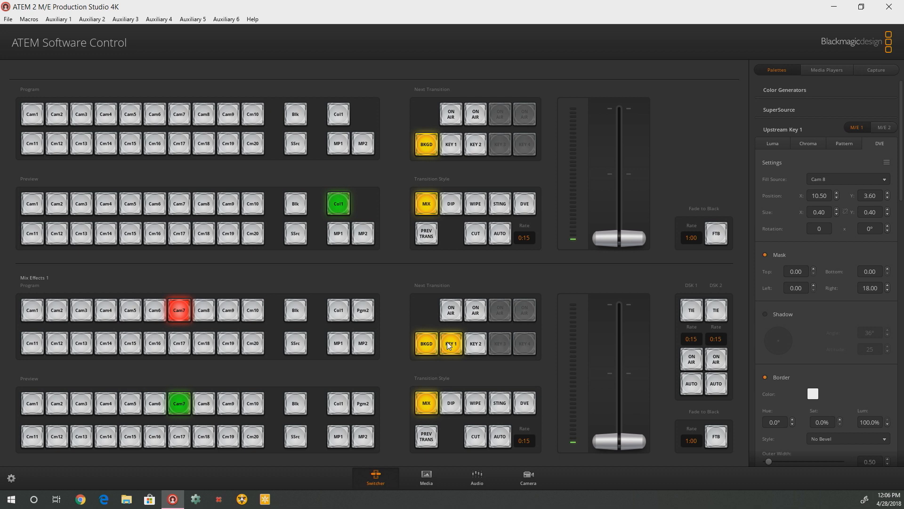
pyautogui.click(450, 310)
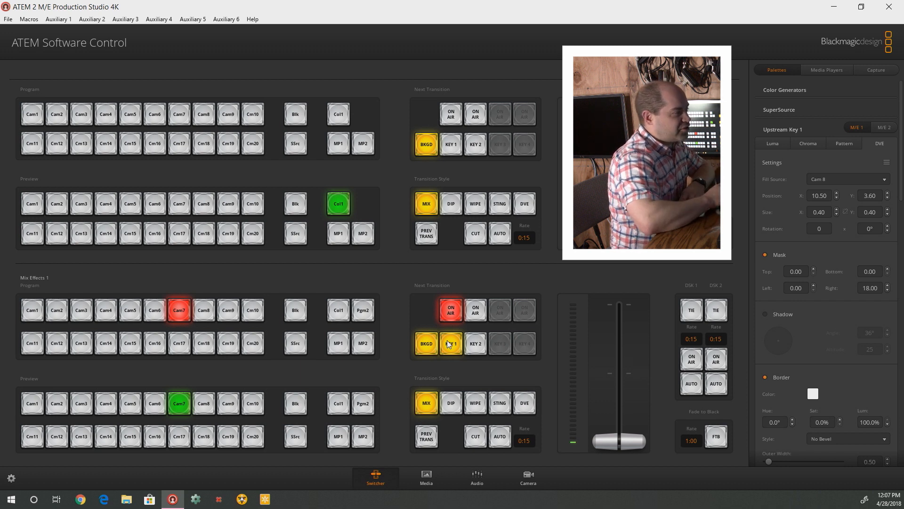
pyautogui.click(451, 343)
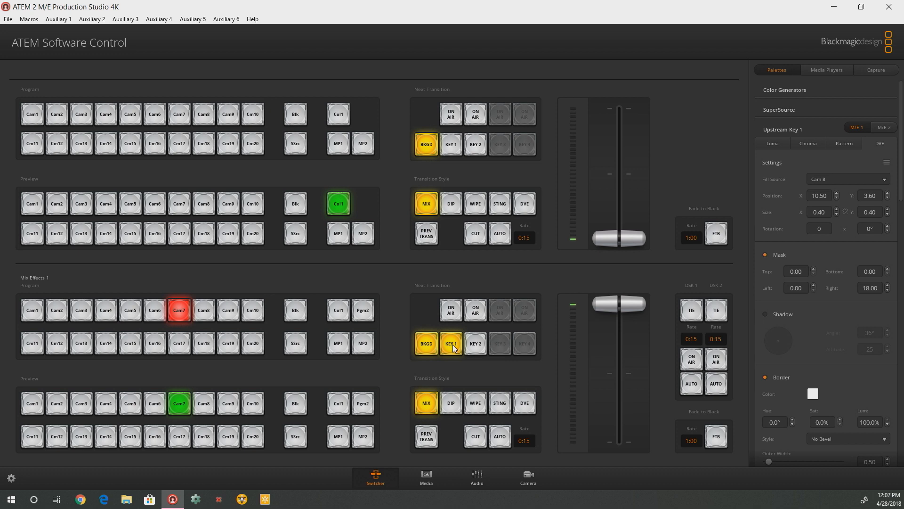
pyautogui.click(450, 310)
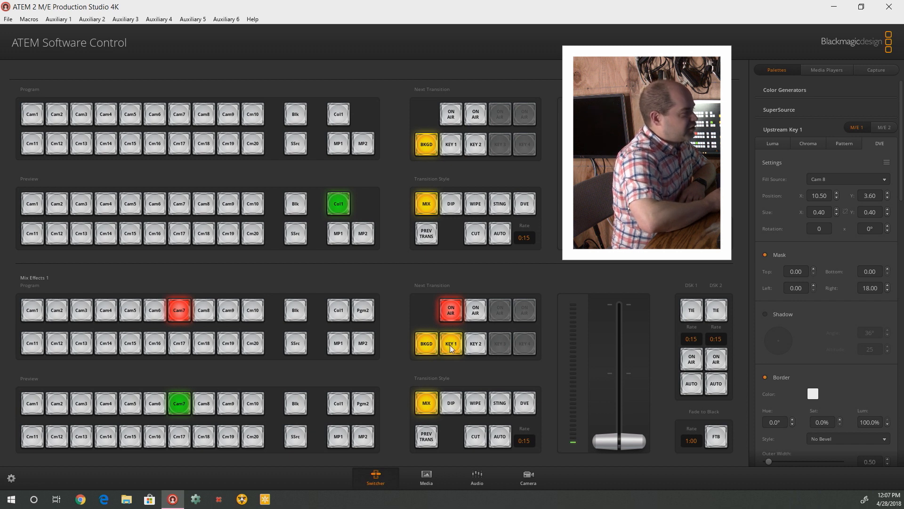
# Step: Deselect Key 1 from the next transition
pyautogui.click(452, 343)
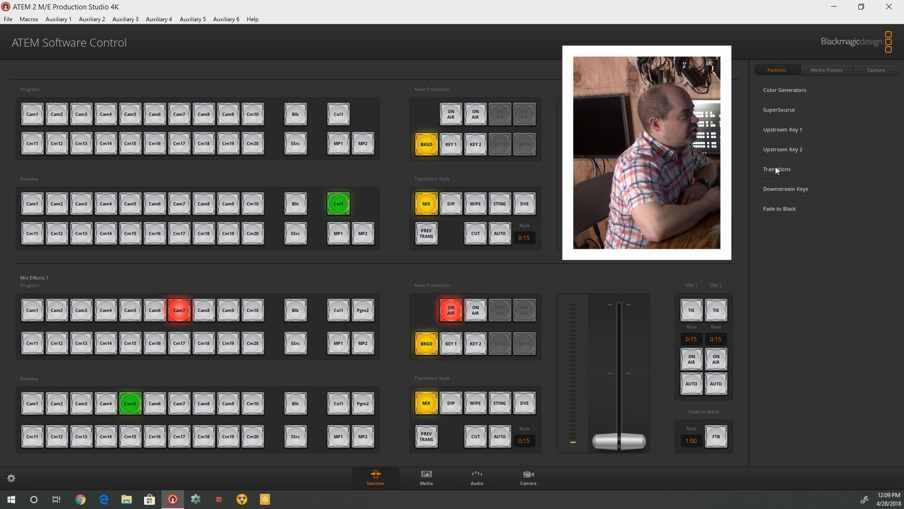
# Step: Expand the SuperSource palette to reveal layout presets and Box Control
pyautogui.click(779, 110)
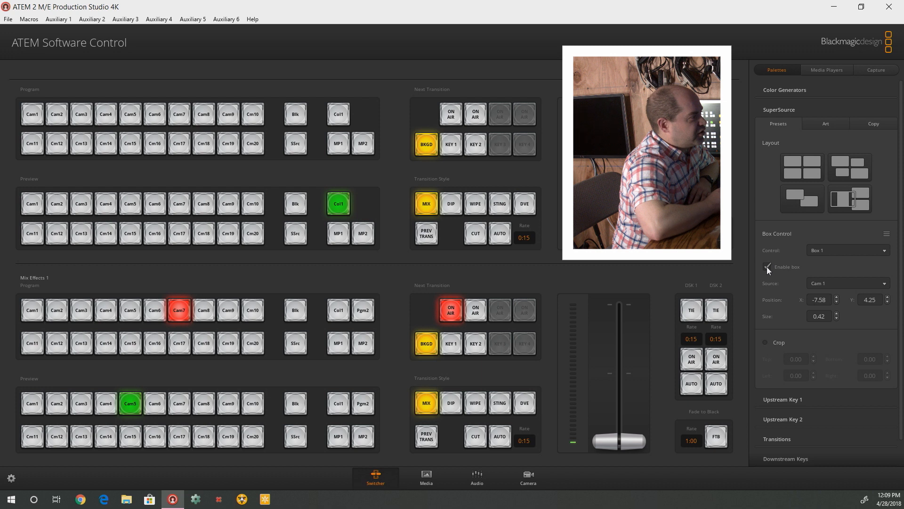
# Step: Turn off SuperSource Boxes 1, 3 and 4
pyautogui.click(847, 249)
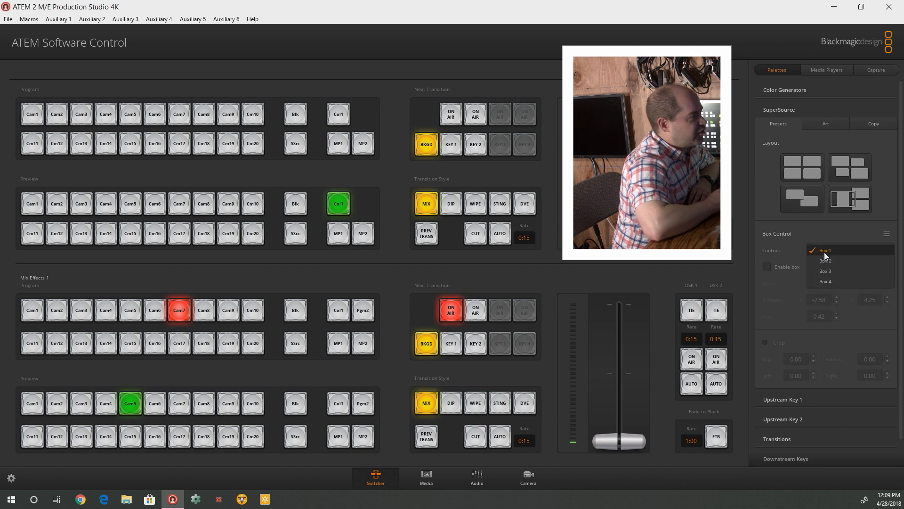
pyautogui.click(824, 260)
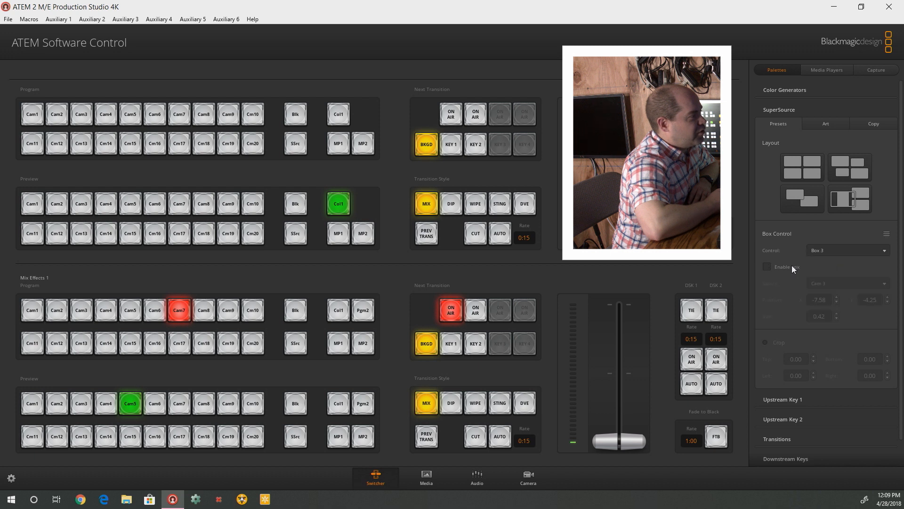
pyautogui.click(766, 266)
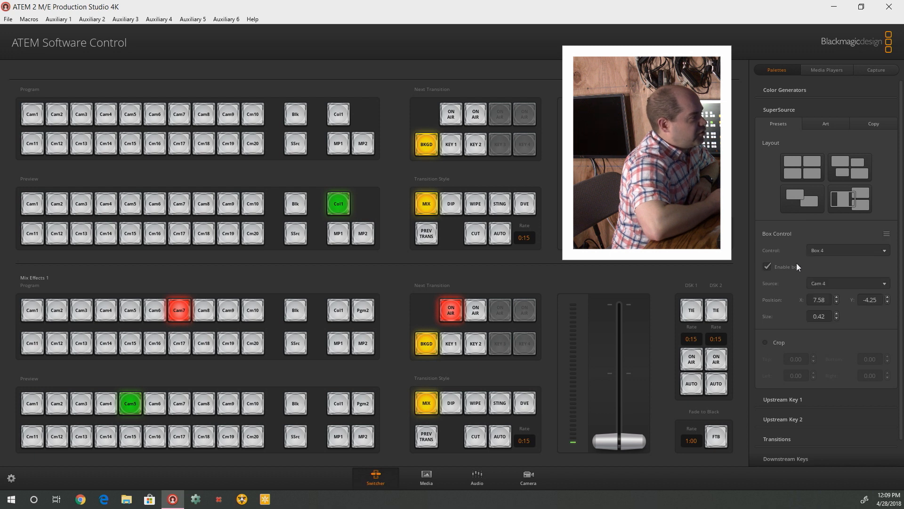
pyautogui.click(768, 266)
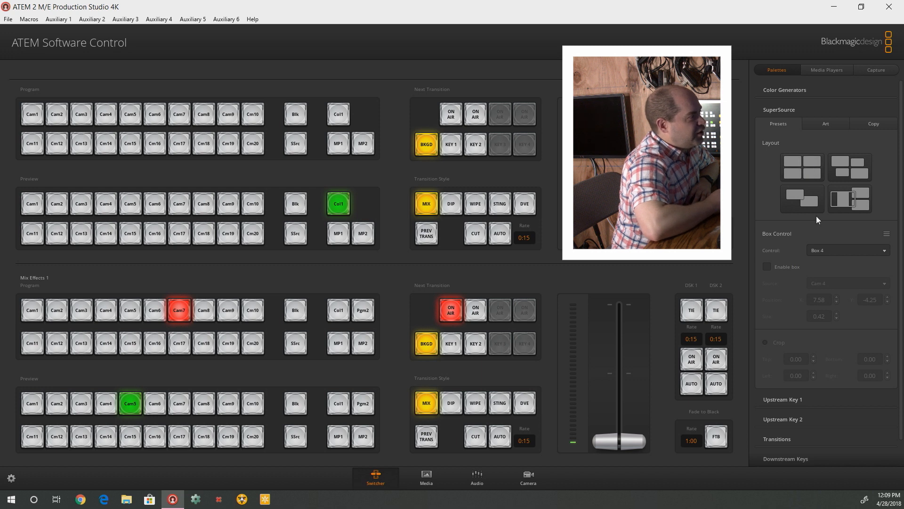
# Step: Select SuperSource Box 2 and set its source to Cam 8
pyautogui.click(847, 250)
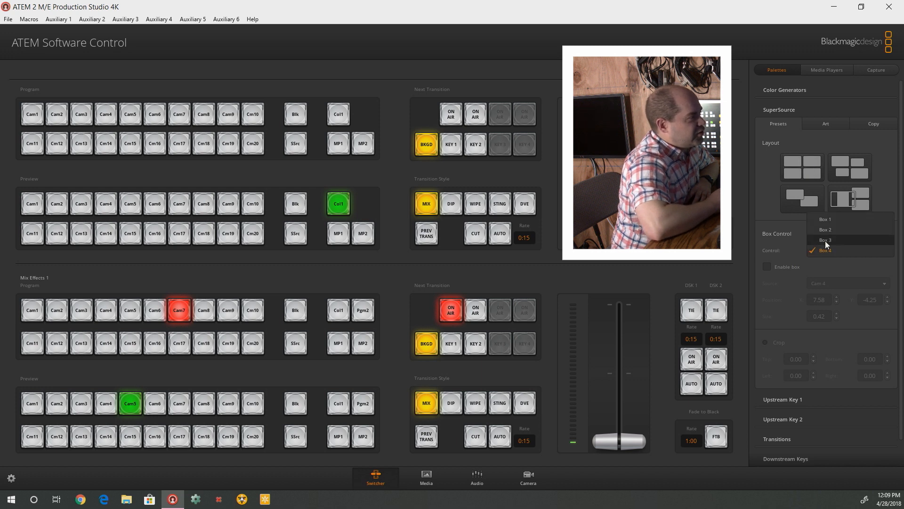
pyautogui.click(824, 229)
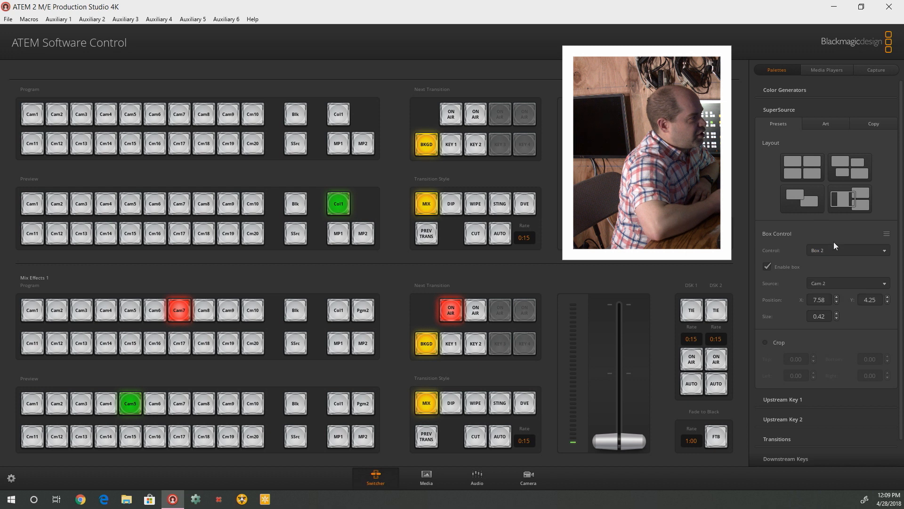
pyautogui.click(847, 283)
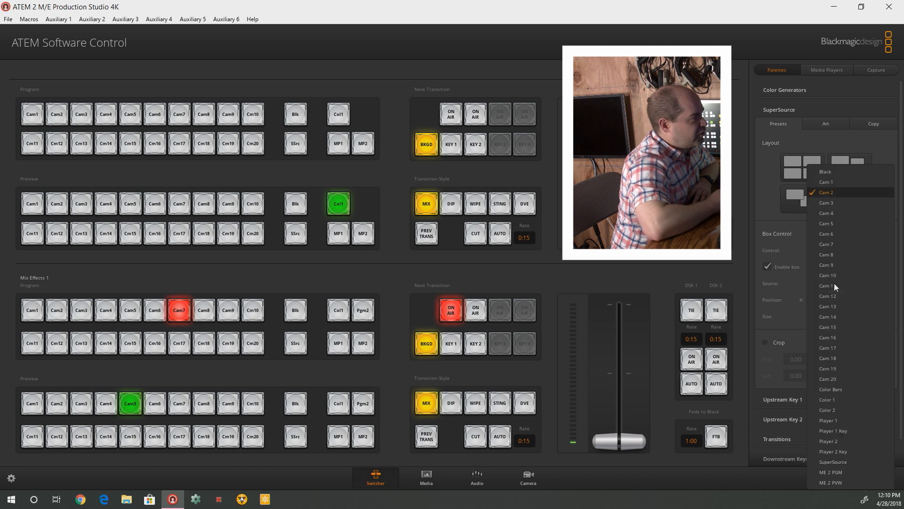
pyautogui.moveTo(835, 255)
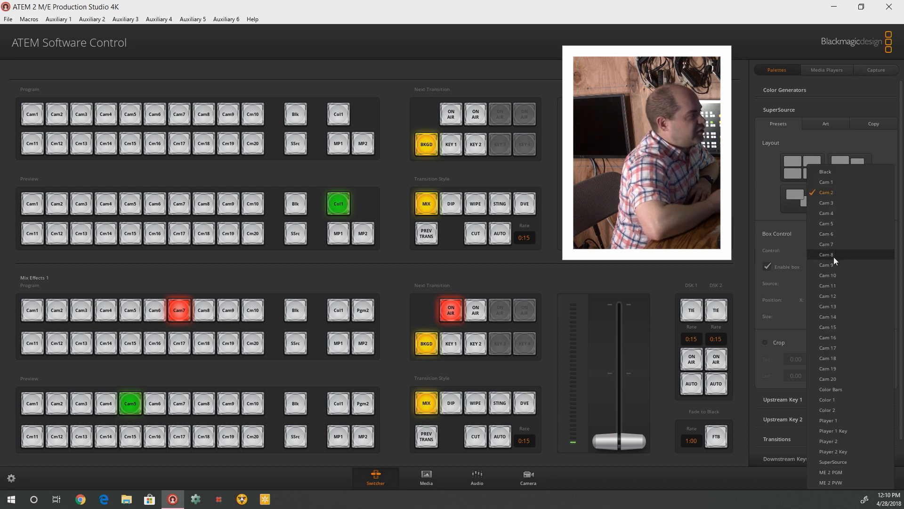
pyautogui.click(826, 254)
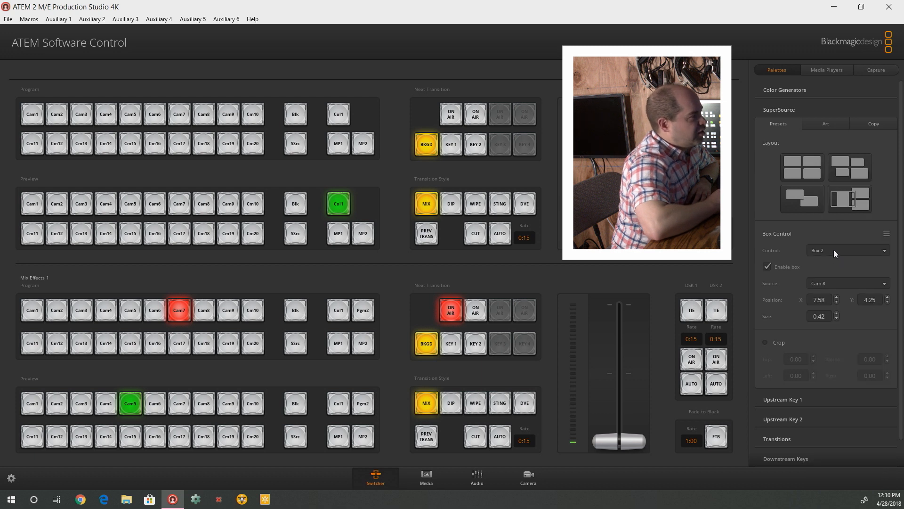
pyautogui.moveTo(825, 186)
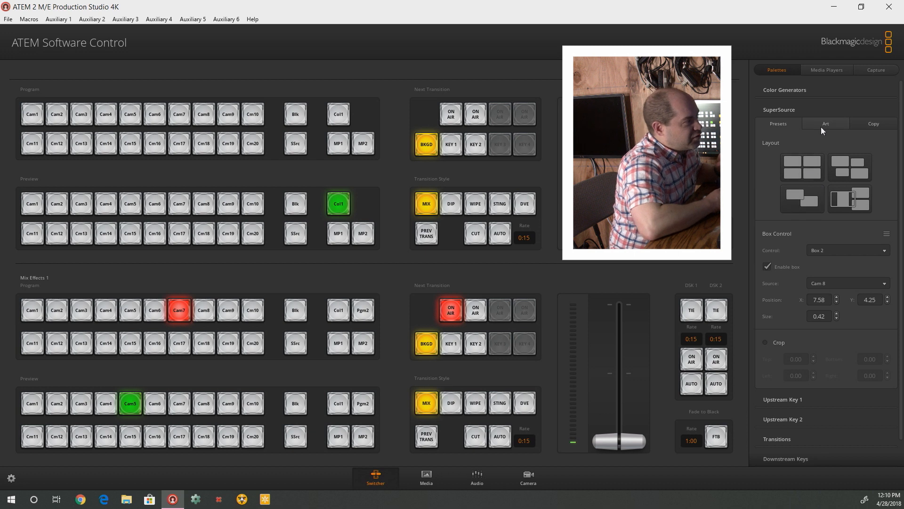
# Step: Set Cam 5 as SuperSource art fill and put SSrc on the M/E 1 preview
pyautogui.click(825, 123)
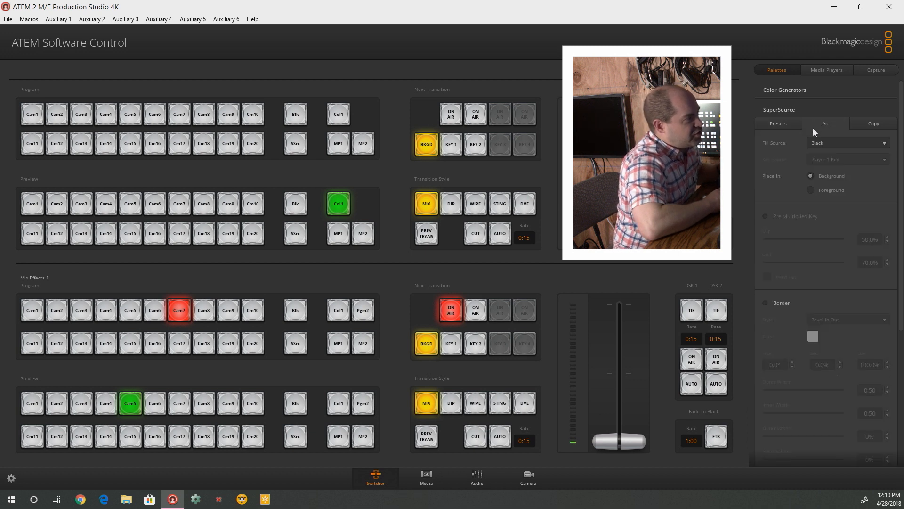
pyautogui.click(847, 142)
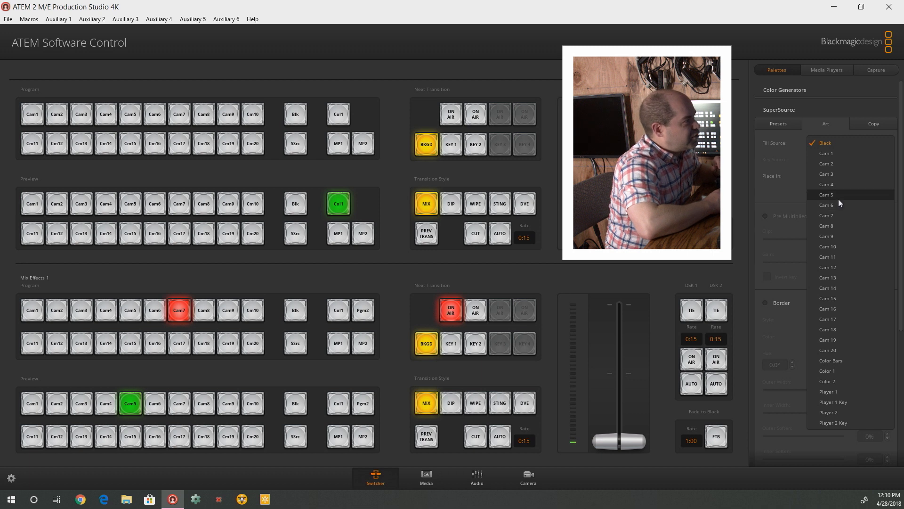
pyautogui.click(827, 195)
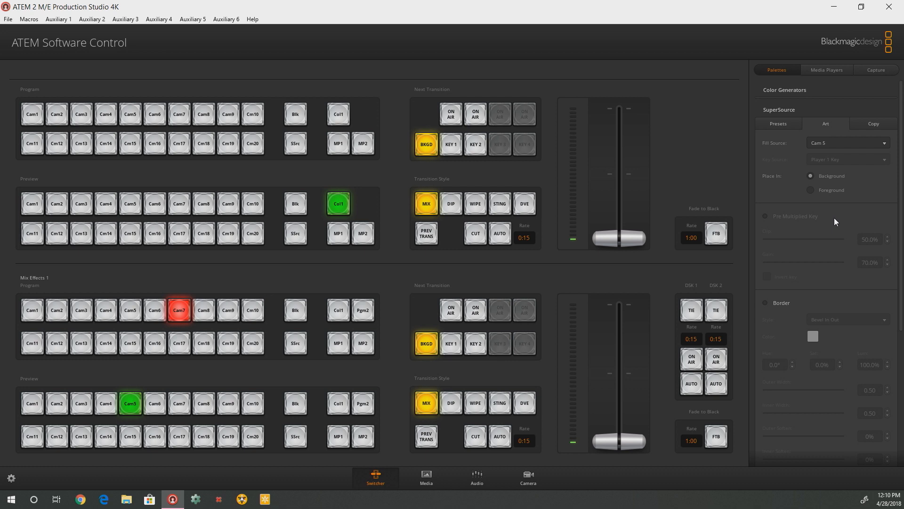
pyautogui.click(295, 436)
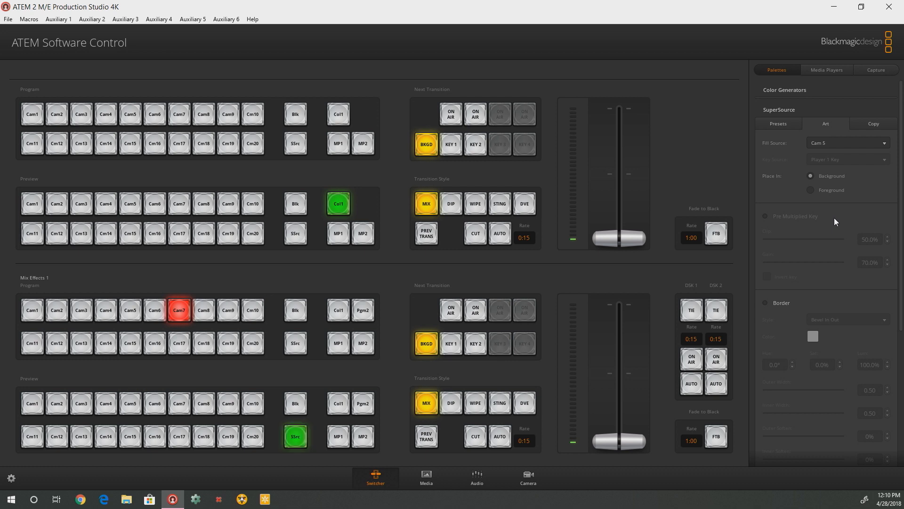